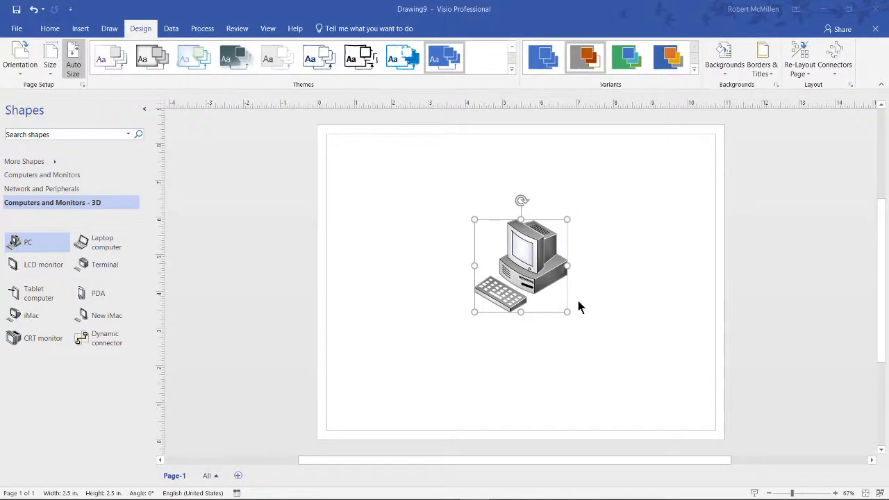
mouse_move(583, 302)
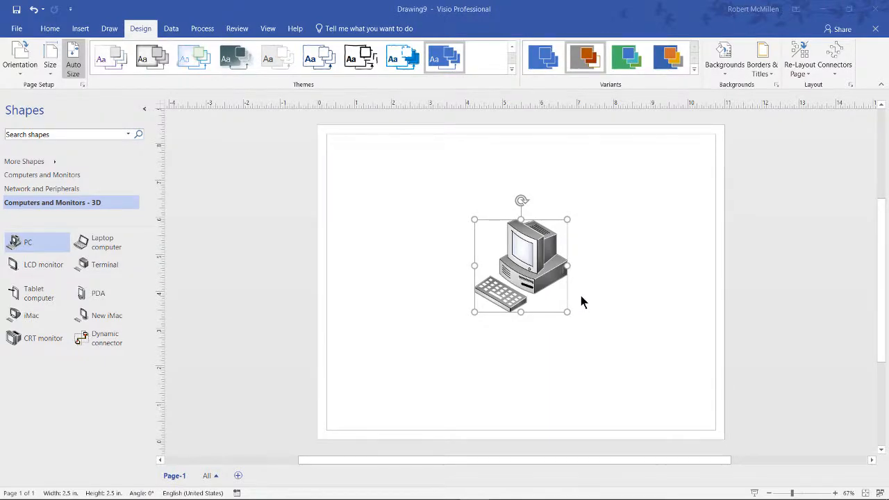
mouse_move(600, 291)
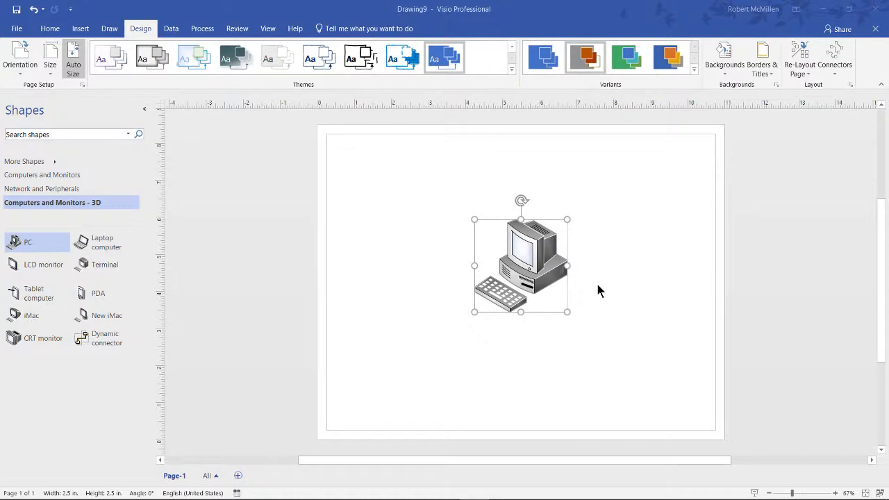
mouse_move(548, 266)
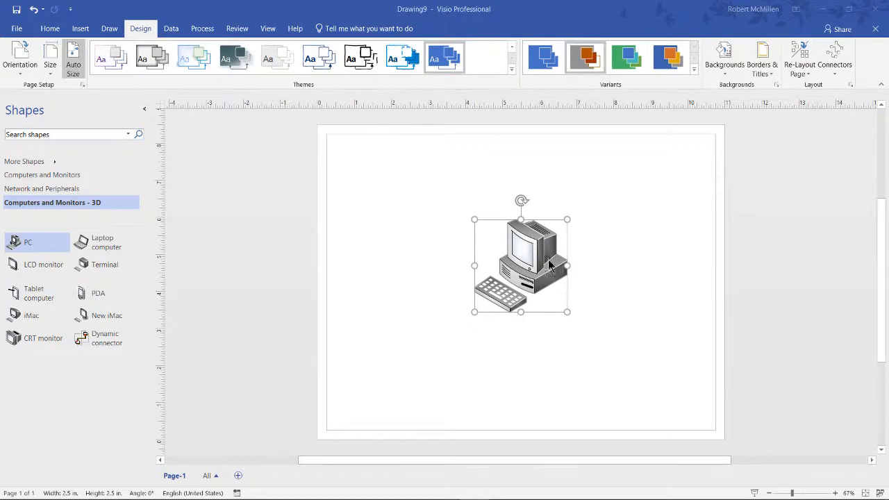
mouse_move(542, 263)
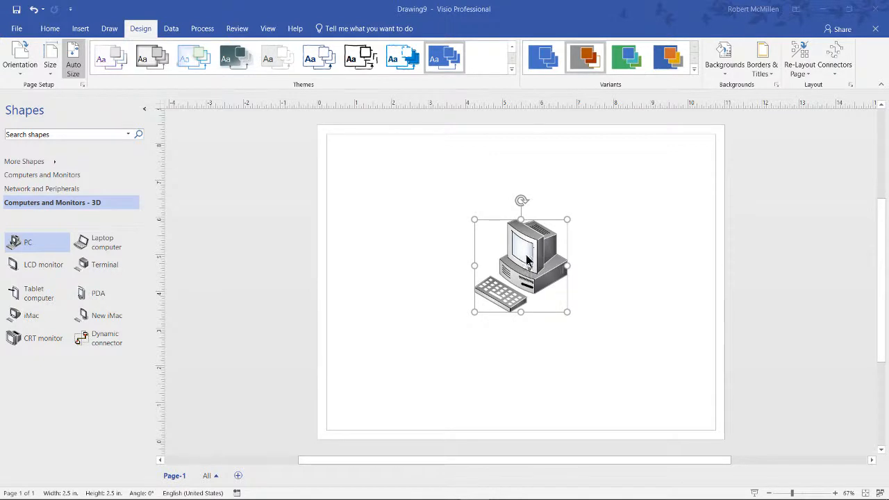
mouse_move(497, 234)
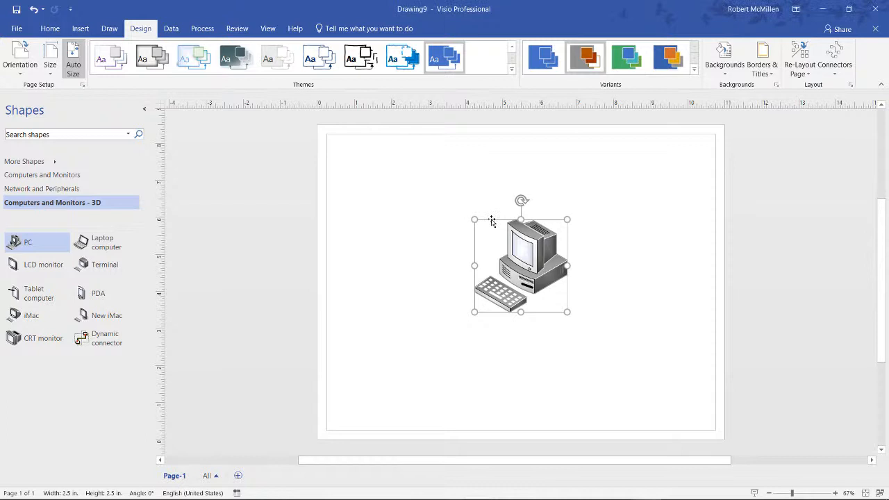
Move the 3D PC shape onto the page, then shift it slightly lower and right
left_click_drag(28, 242, 427, 219)
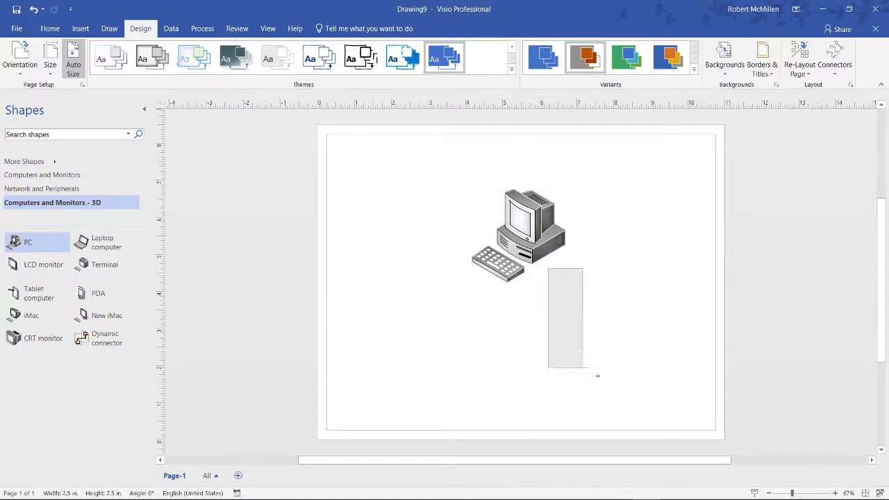
left_click_drag(519, 233, 530, 275)
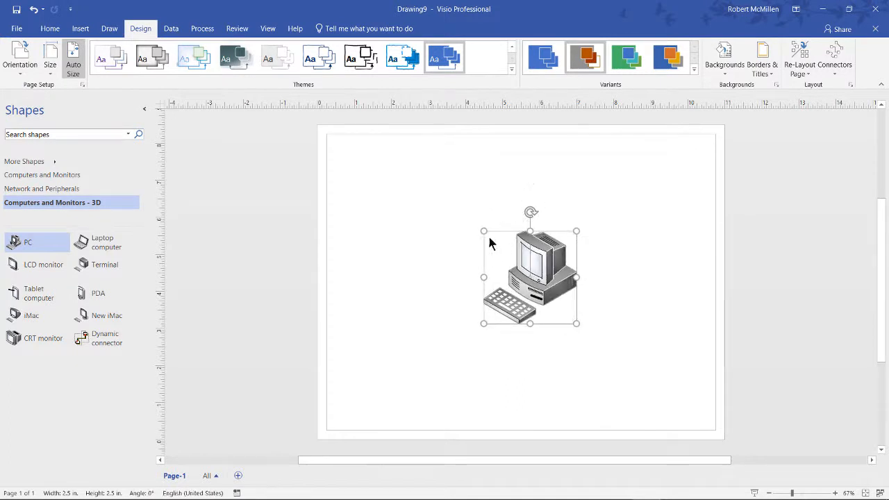
mouse_move(483, 231)
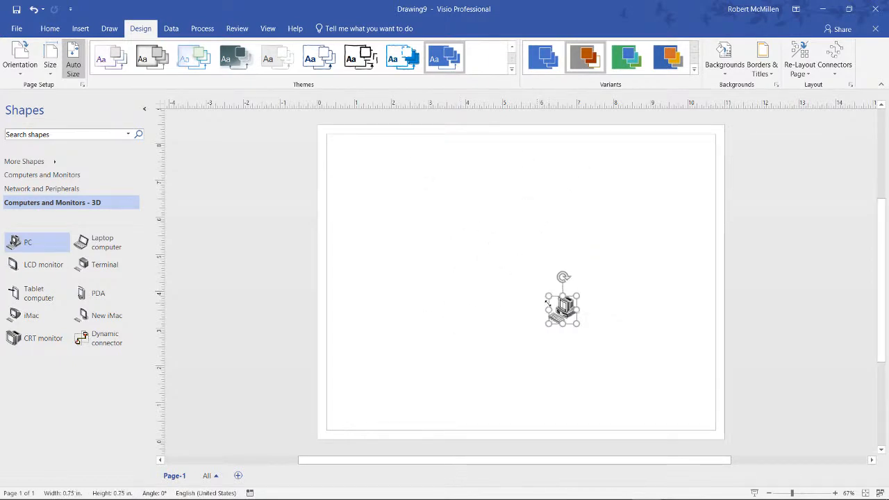
Resize the PC shape to about 2.2 inches across near the page centre
left_click_drag(576, 316, 576, 275)
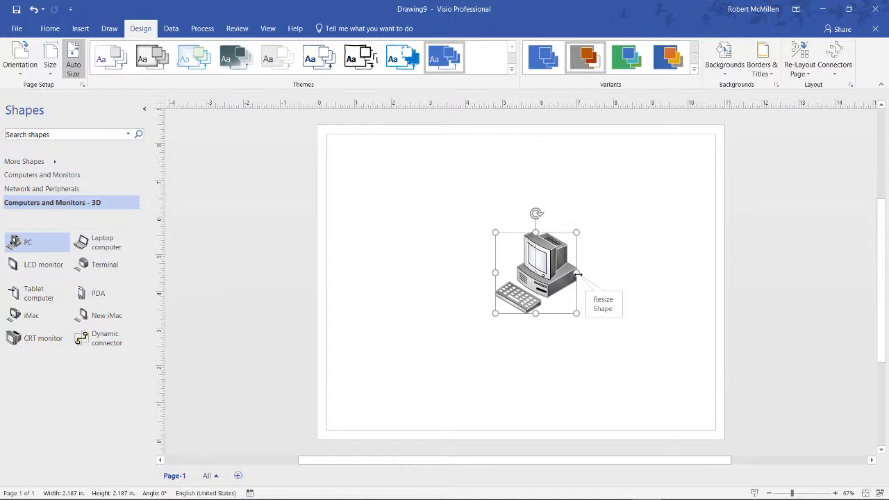
left_click_drag(577, 312, 664, 357)
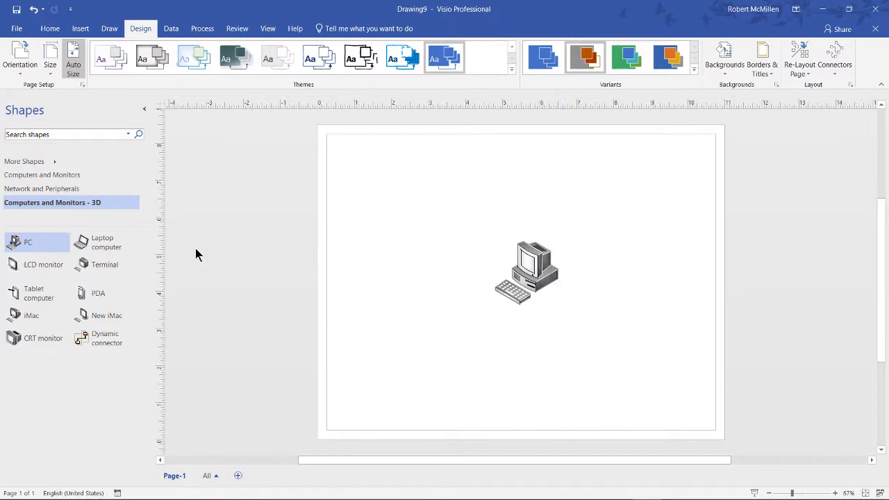
Place a Server shape left of the PC and size it to about 2 × 1.687 in
left_click(43, 188)
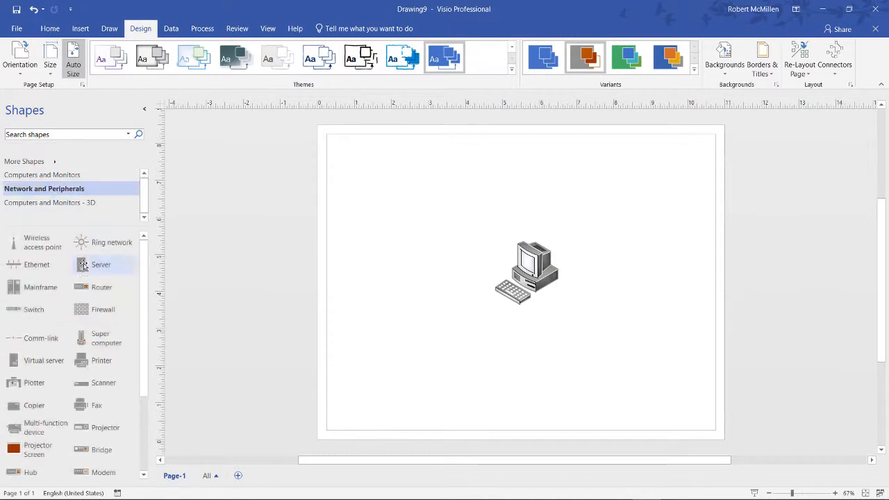
left_click_drag(100, 265, 428, 261)
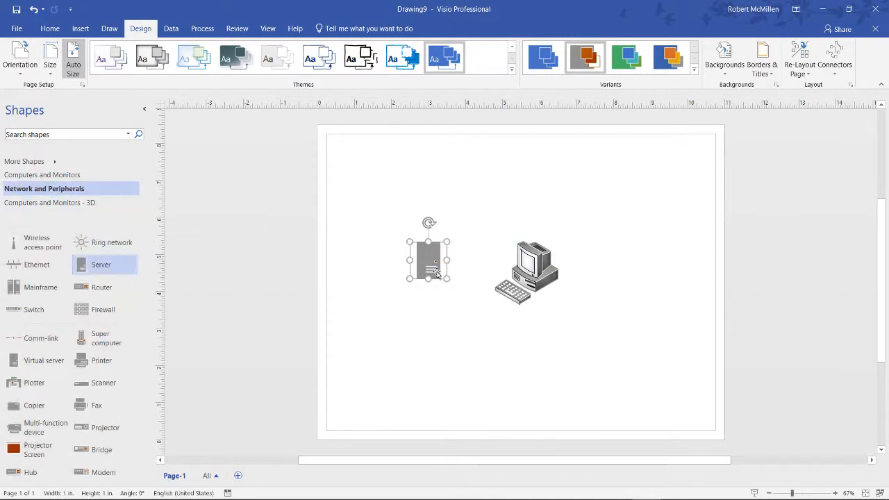
left_click_drag(448, 261, 588, 261)
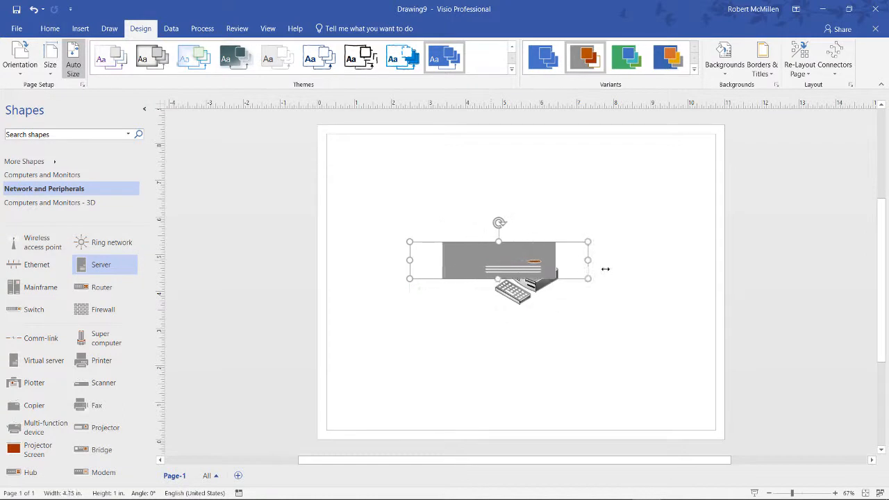
left_click_drag(588, 261, 484, 260)
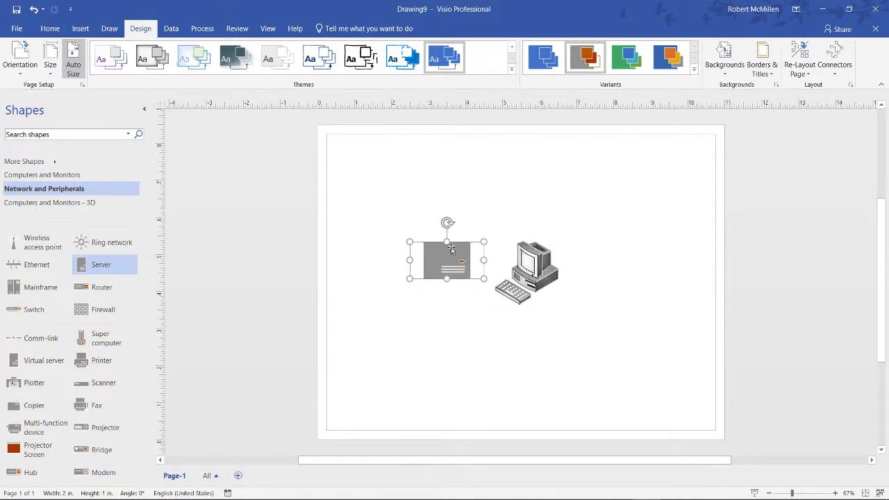
left_click_drag(446, 243, 447, 180)
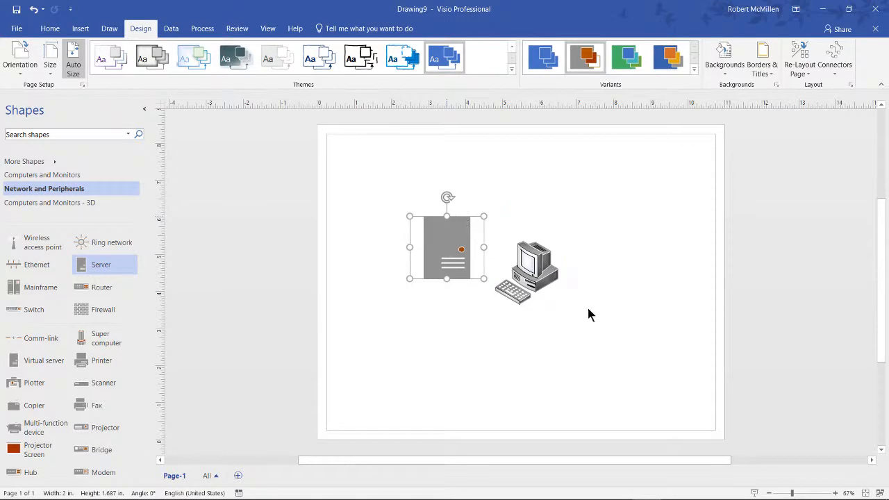
left_click(632, 297)
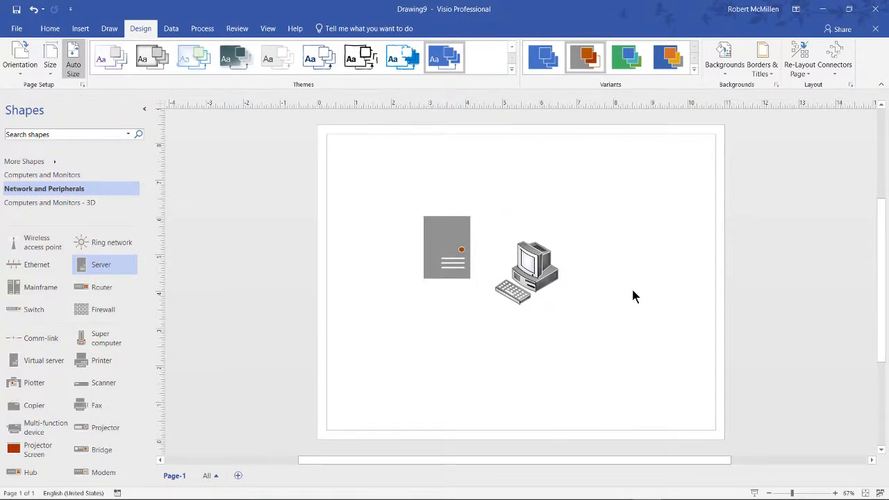
mouse_move(475, 272)
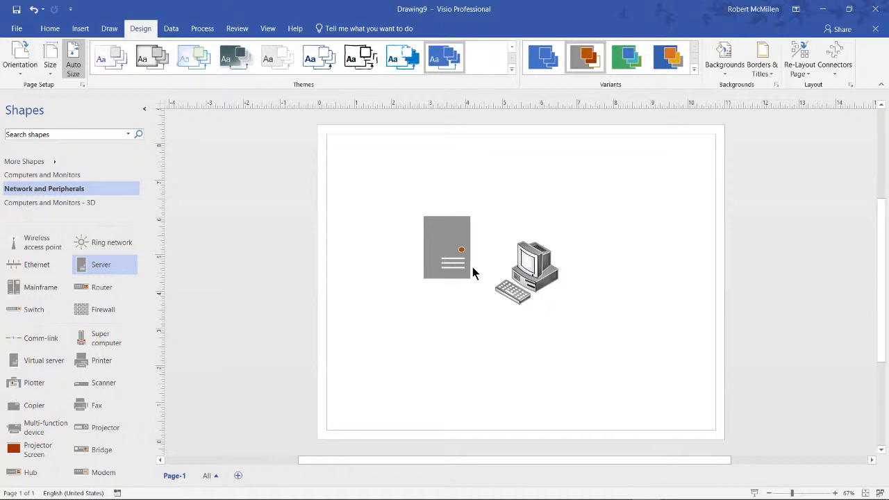
Open the Format Shape pane for the Server shape from its right-click menu
left_click(446, 247)
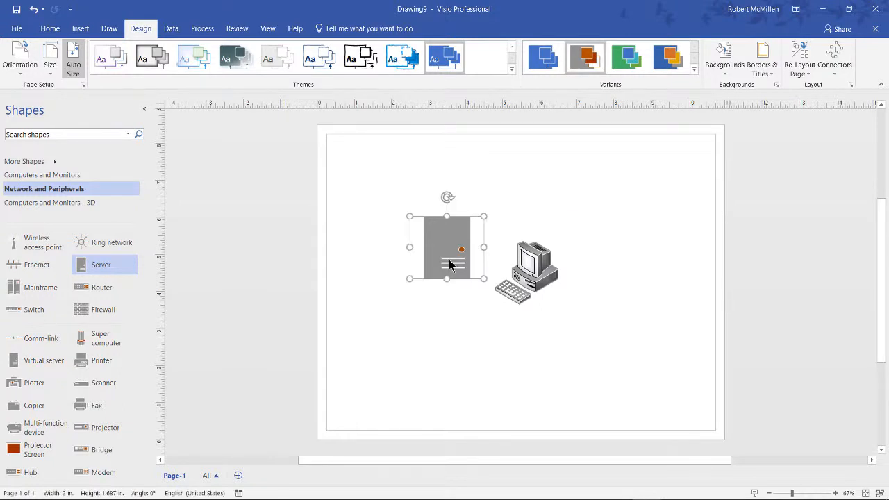
right_click(448, 264)
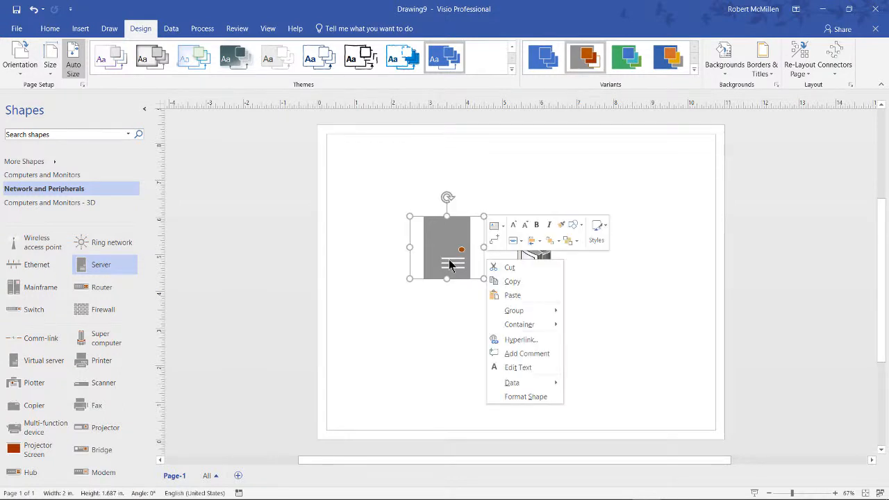
left_click(525, 395)
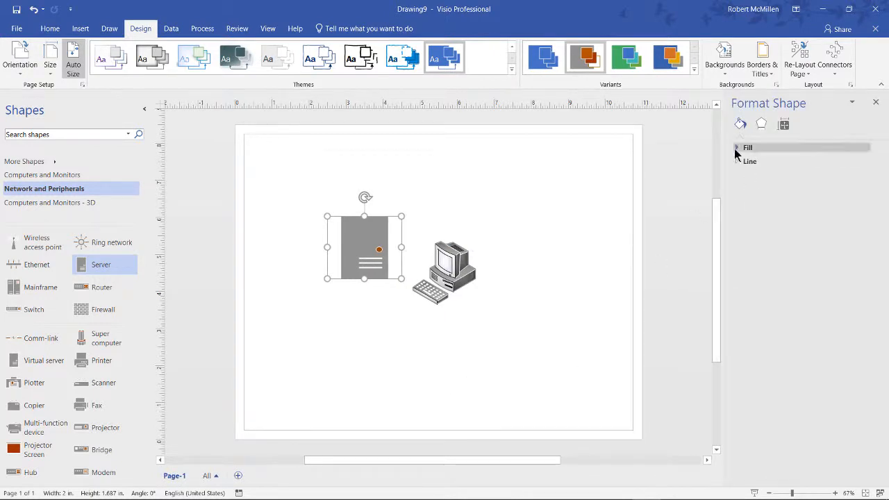
Give the server a light blue gradient fill and a 3.5 pt outline
left_click(747, 147)
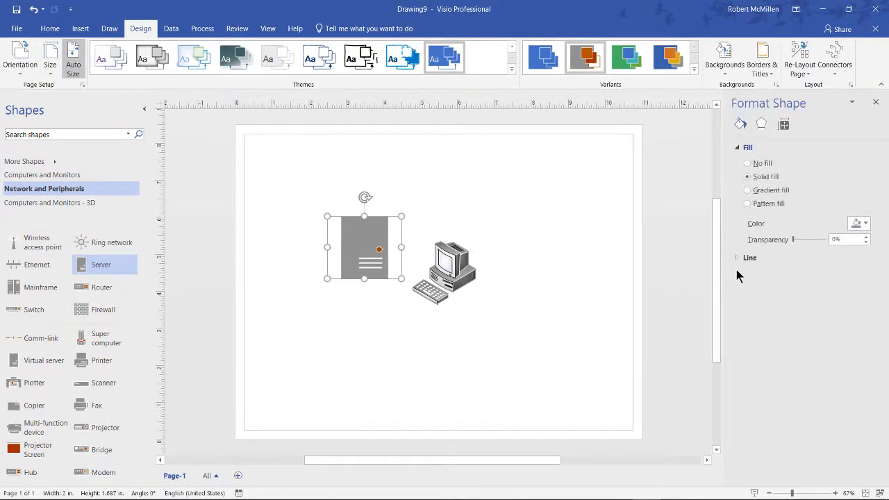
left_click(750, 257)
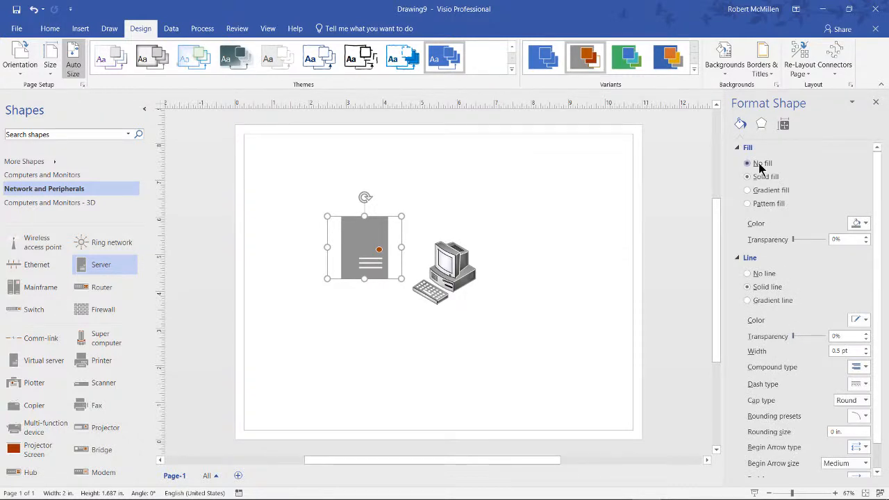
left_click(747, 177)
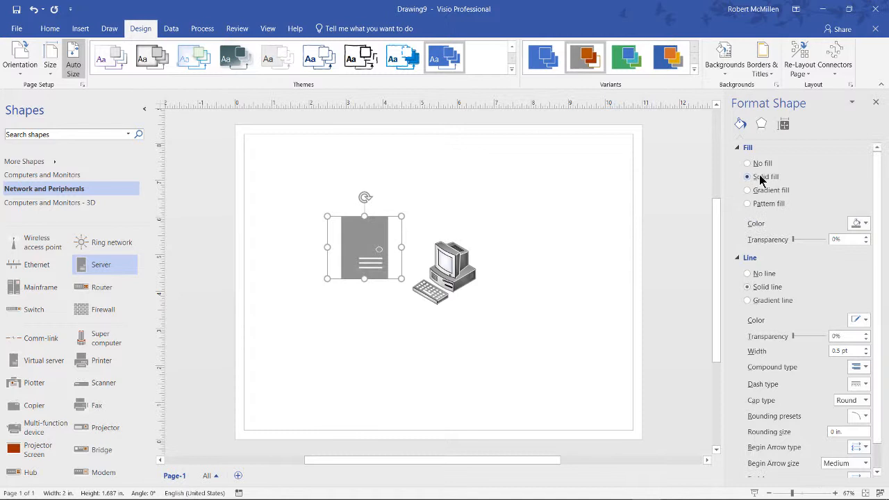
left_click(748, 190)
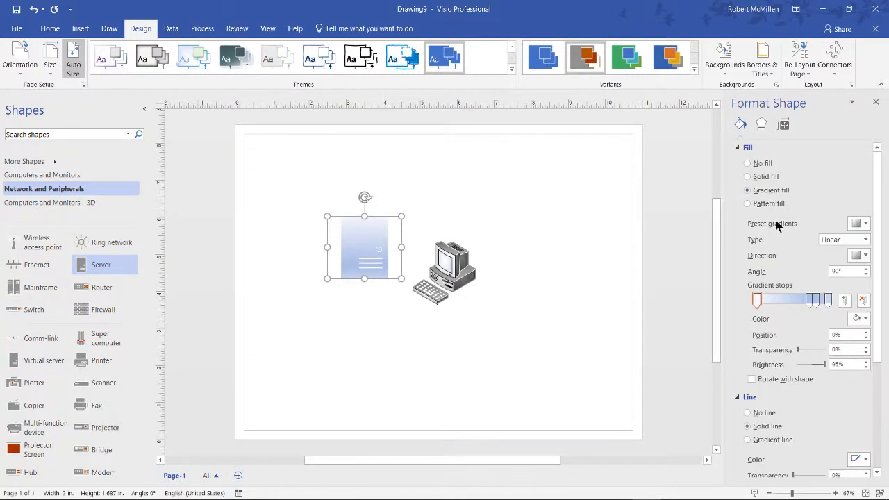
left_click(747, 203)
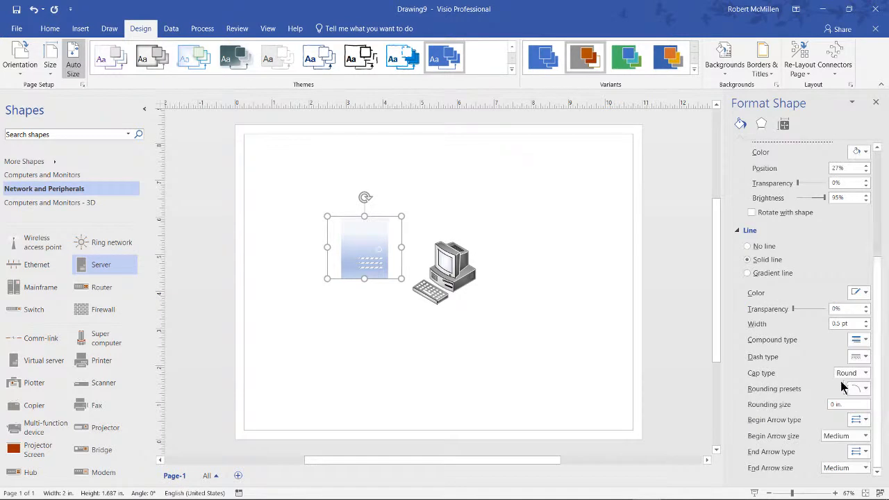
mouse_move(833, 344)
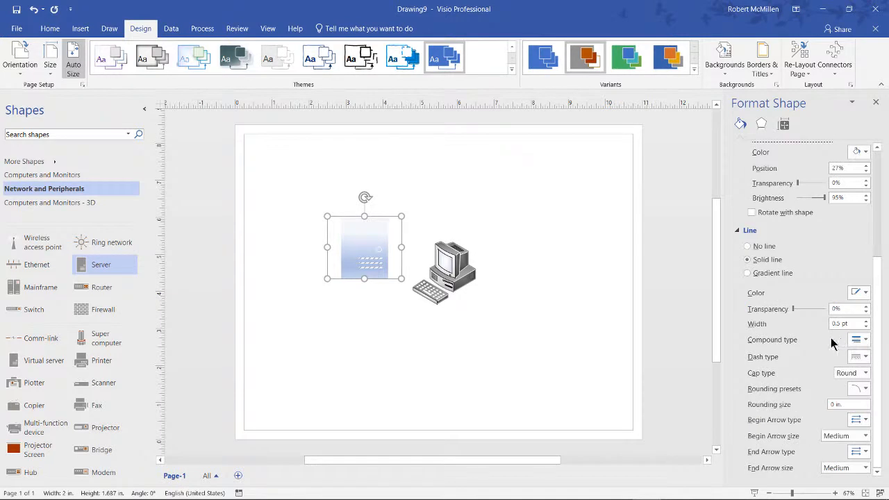
mouse_move(771, 328)
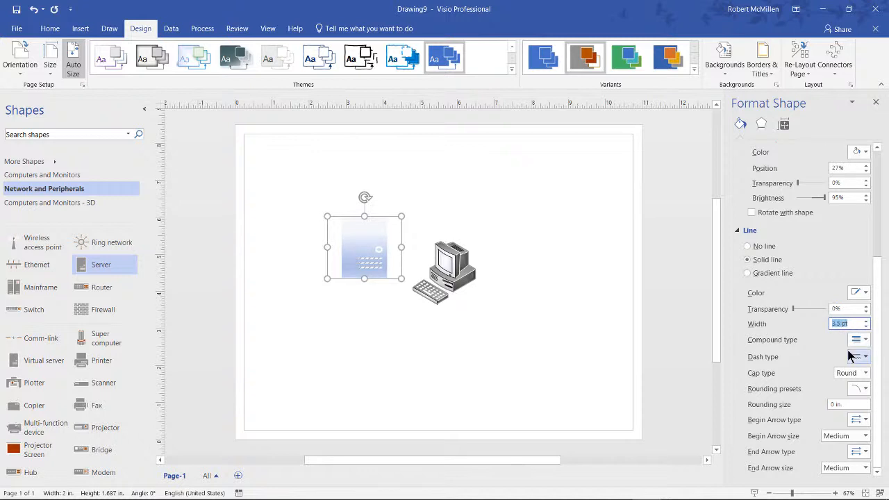
left_click(847, 324)
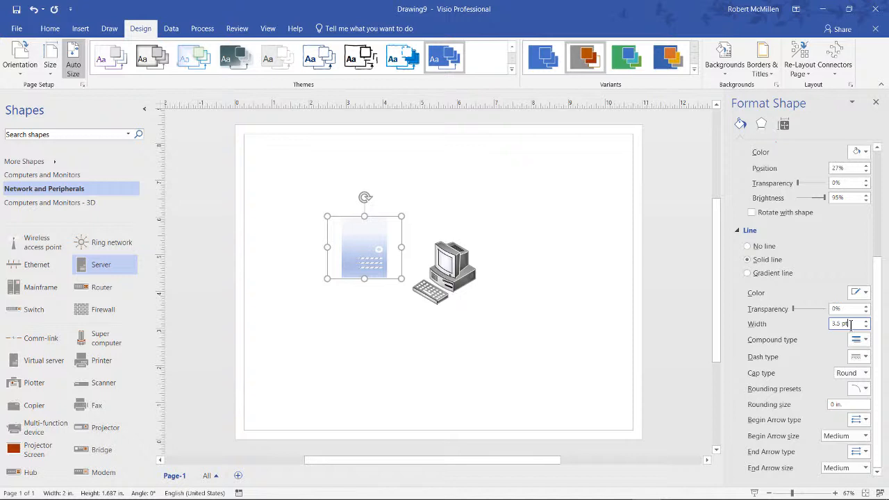
left_click(740, 124)
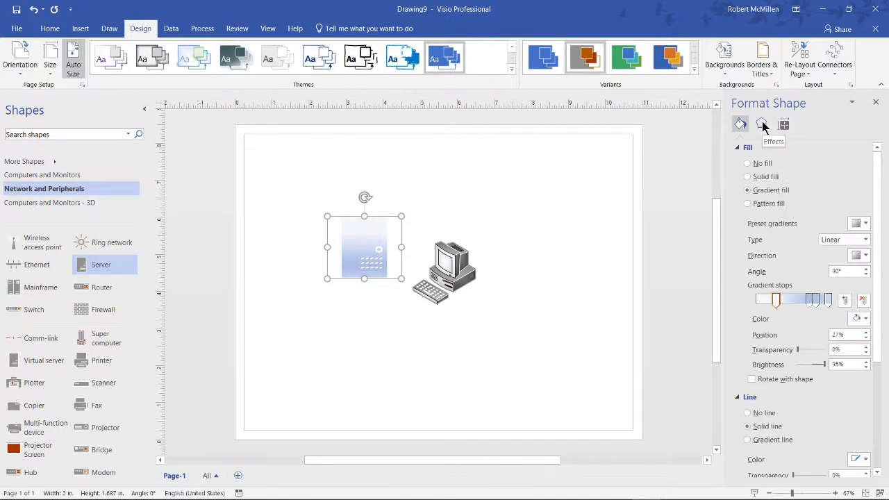
Add a server reflection: 52% transparency, 65% size, 45 pt blur, 34 pt distance
left_click(762, 124)
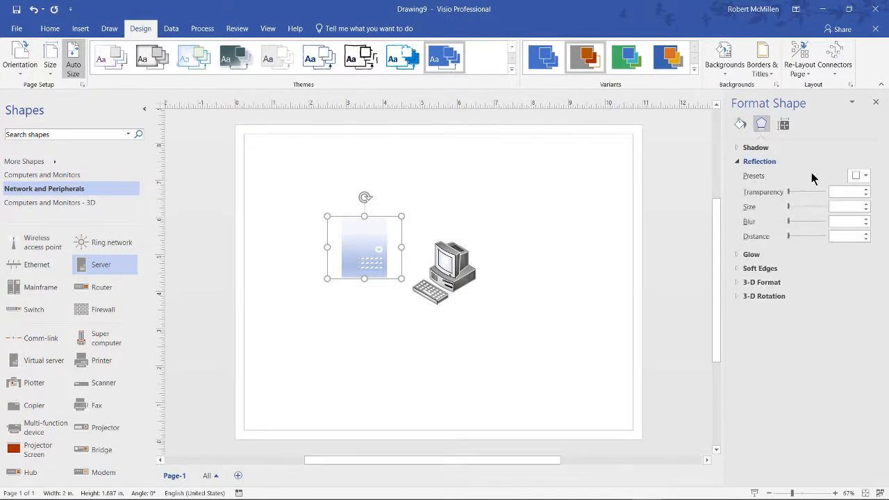
mouse_move(787, 201)
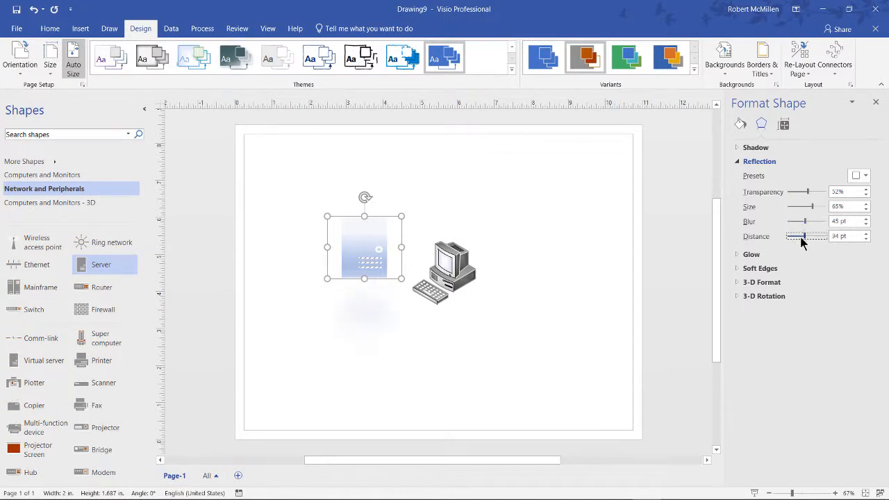
left_click(740, 124)
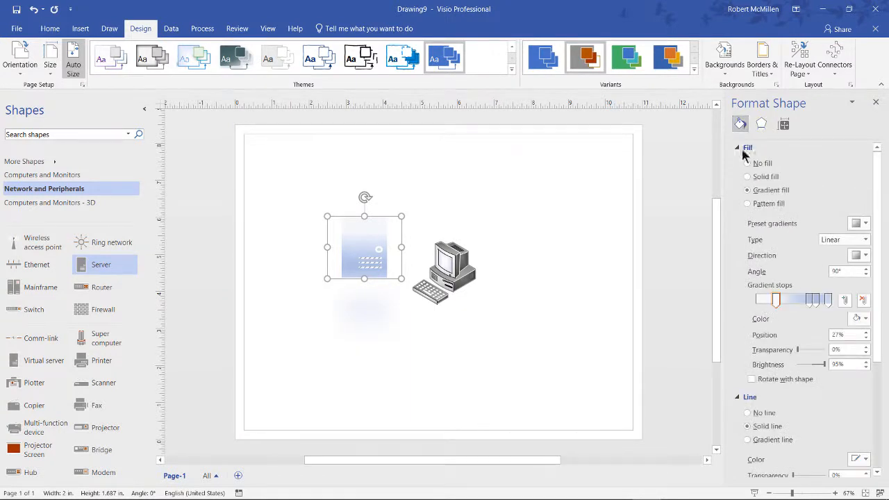
Switch the server to a solid fill and add a blue 18 pt glow at 60% transparency
left_click(747, 175)
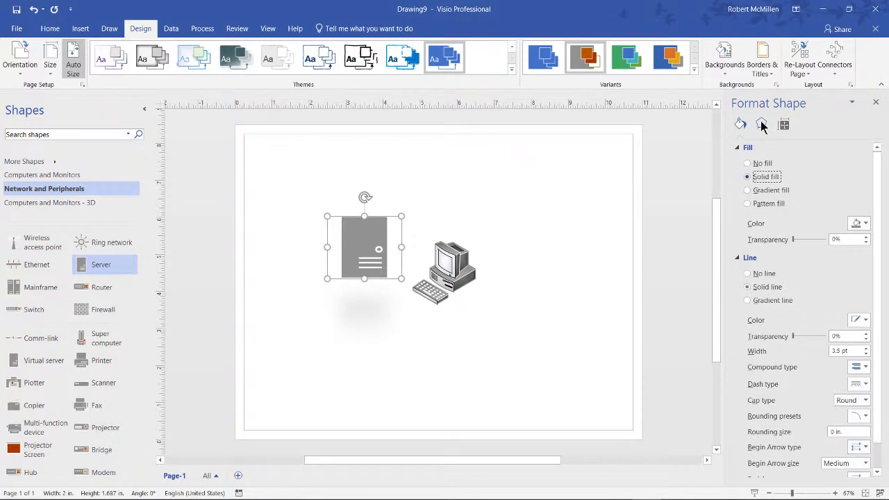
left_click(762, 124)
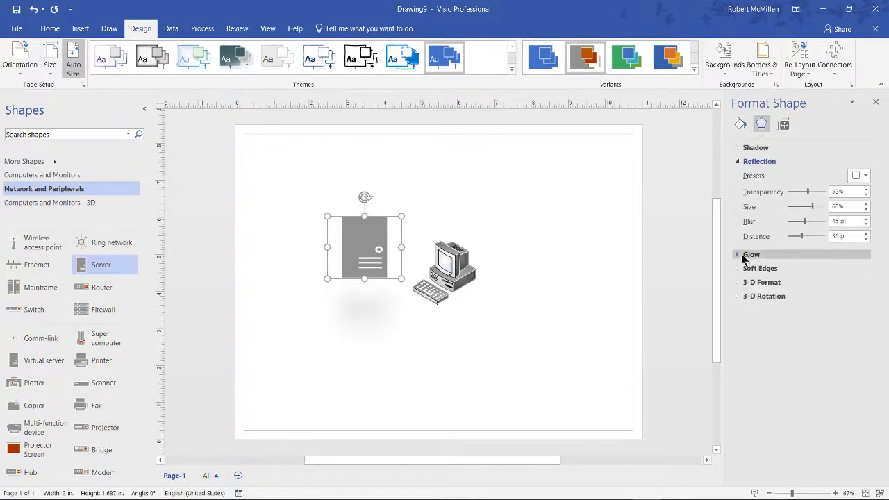
left_click(751, 254)
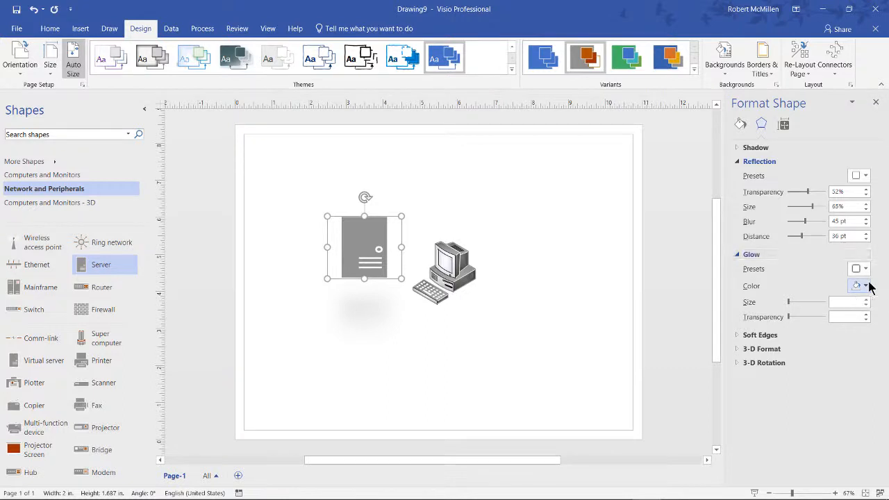
left_click(857, 286)
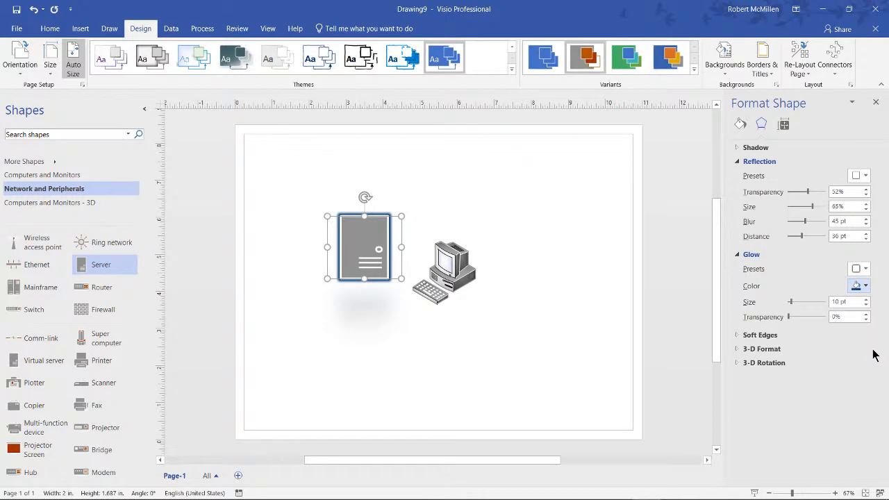
Apply the Angle top bevel to the server under 3-D Format
left_click(762, 349)
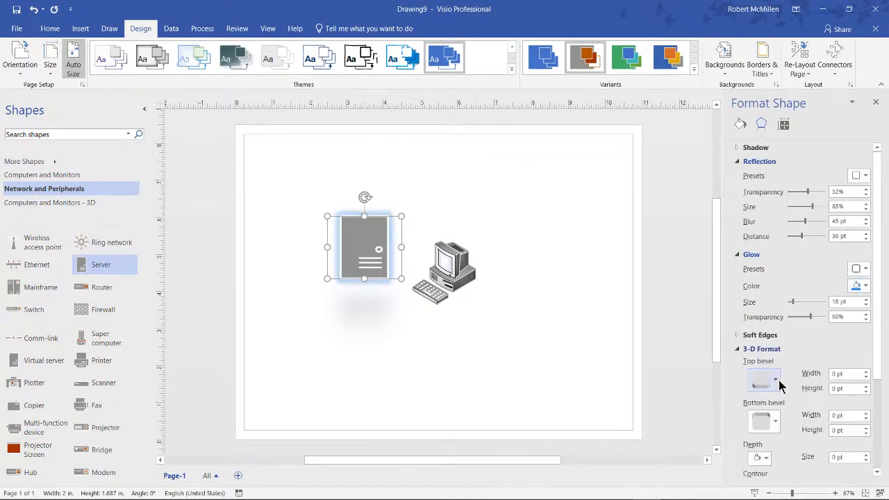
left_click(763, 380)
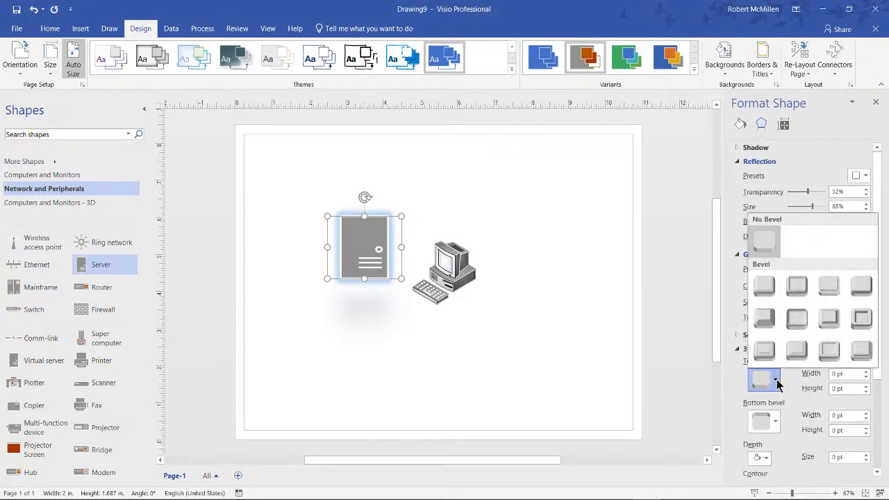
mouse_move(764, 320)
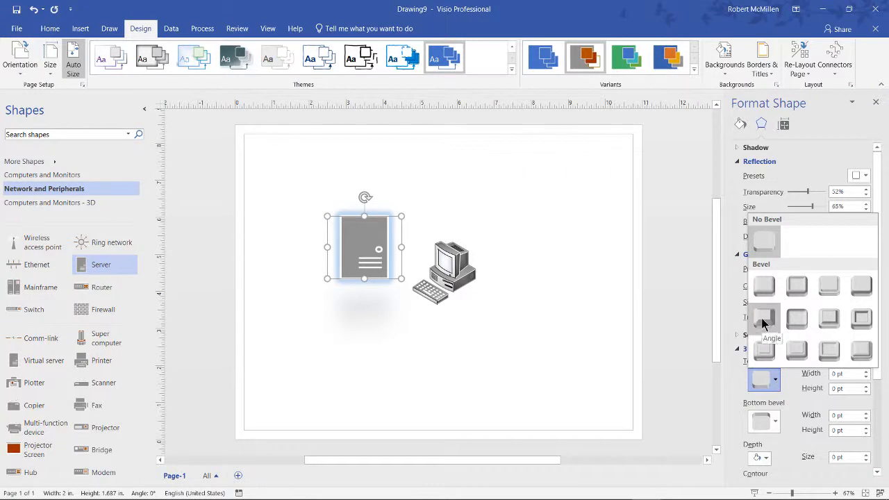
left_click(763, 318)
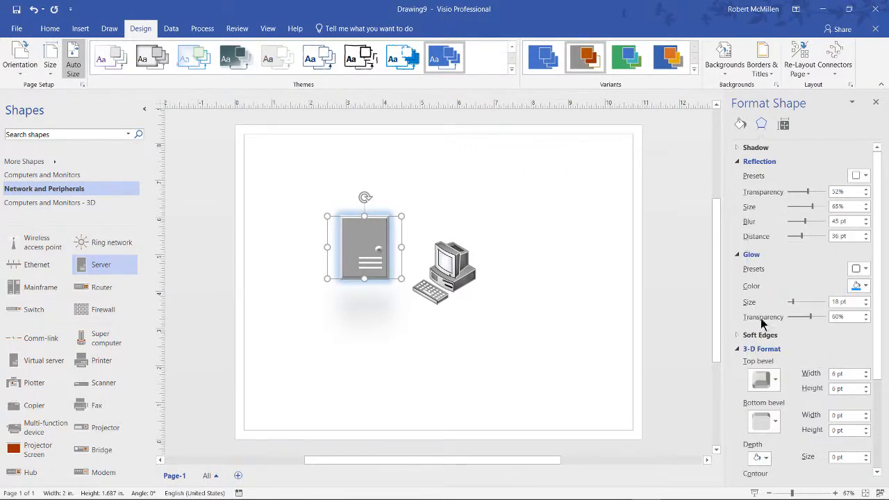
left_click(444, 271)
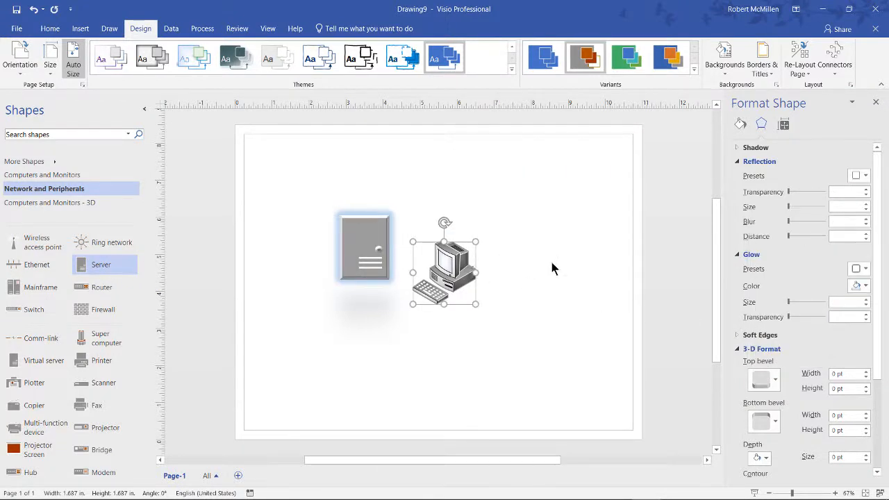
Give the PC shape a Pattern fill in place of no fill
left_click(740, 124)
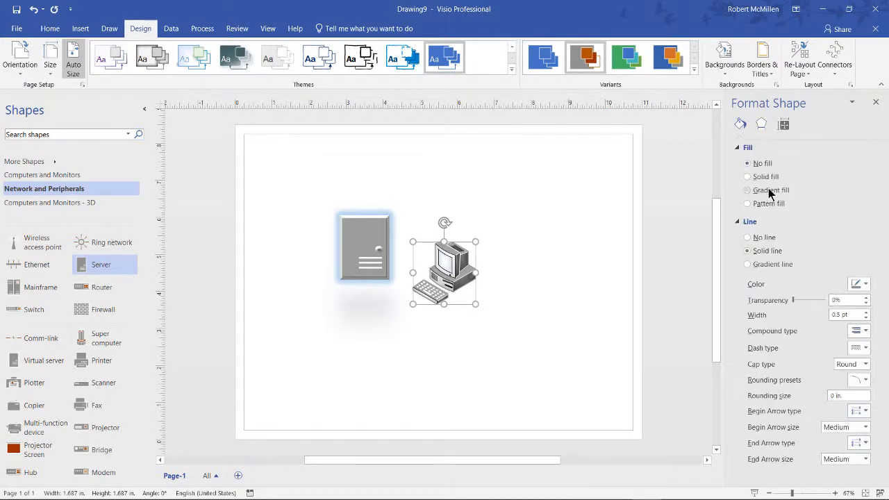
left_click(747, 204)
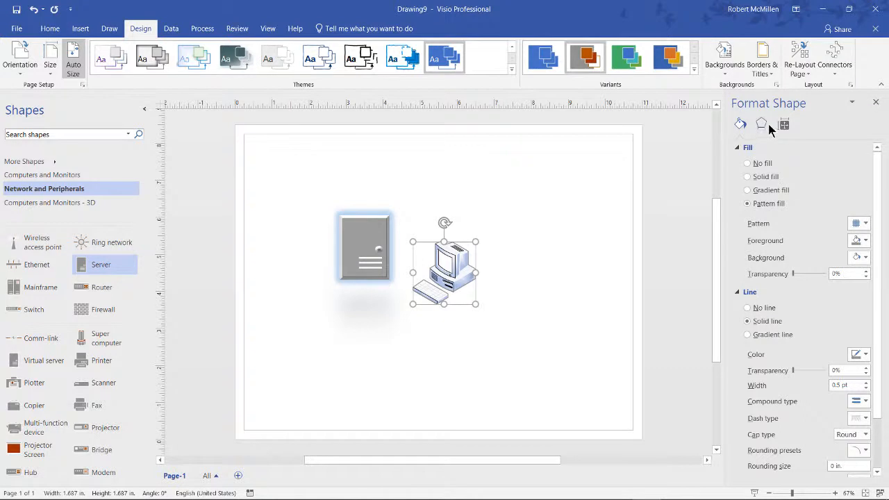
mouse_move(781, 128)
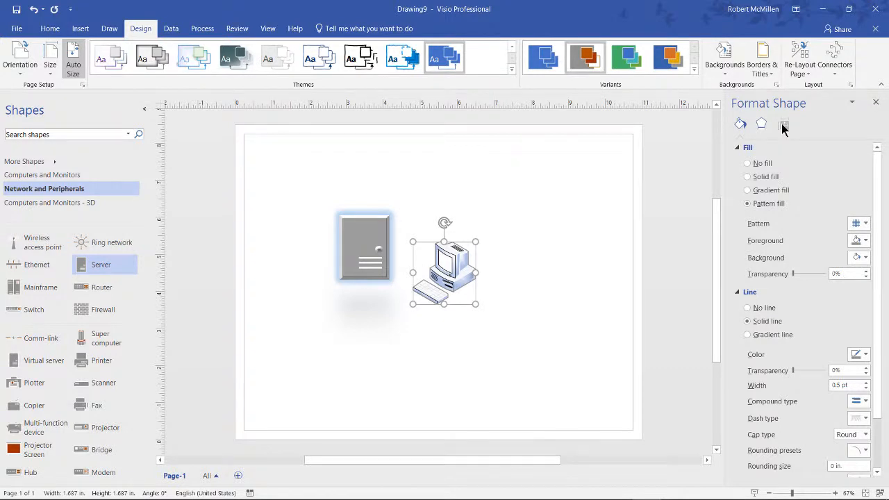
Review the PC shape's empty Alt Text Title and Description fields
left_click(784, 124)
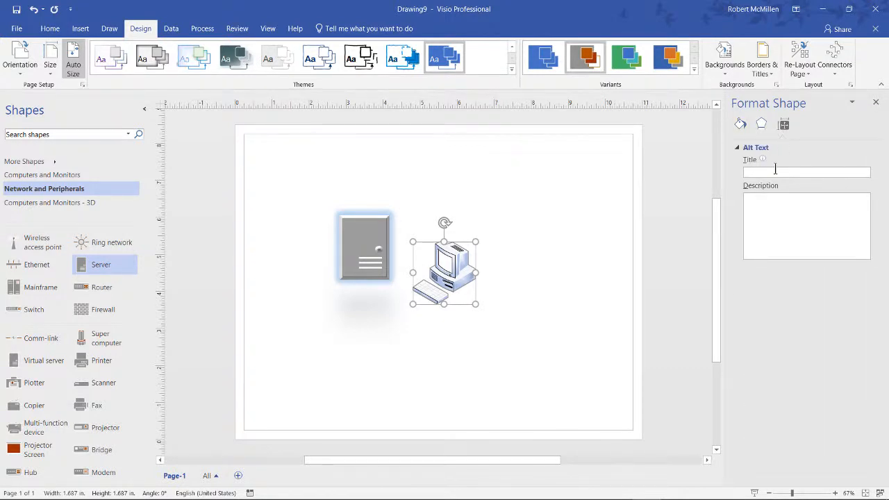
mouse_move(755, 147)
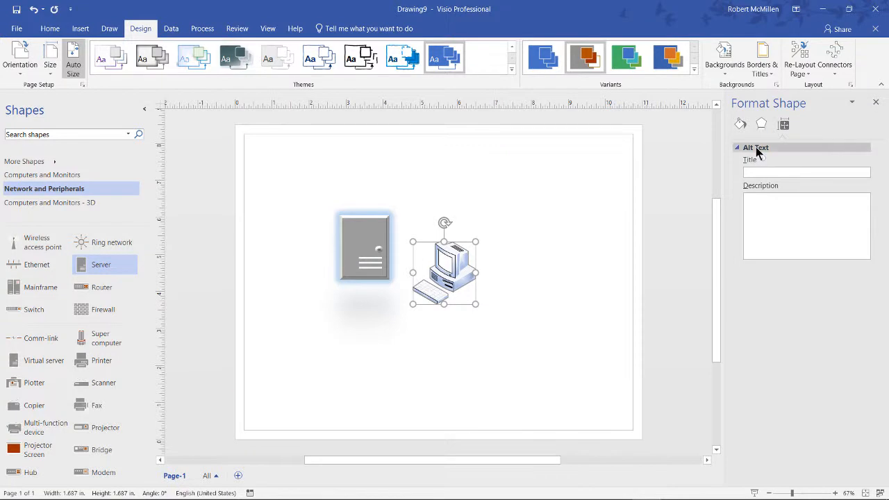
left_click(805, 172)
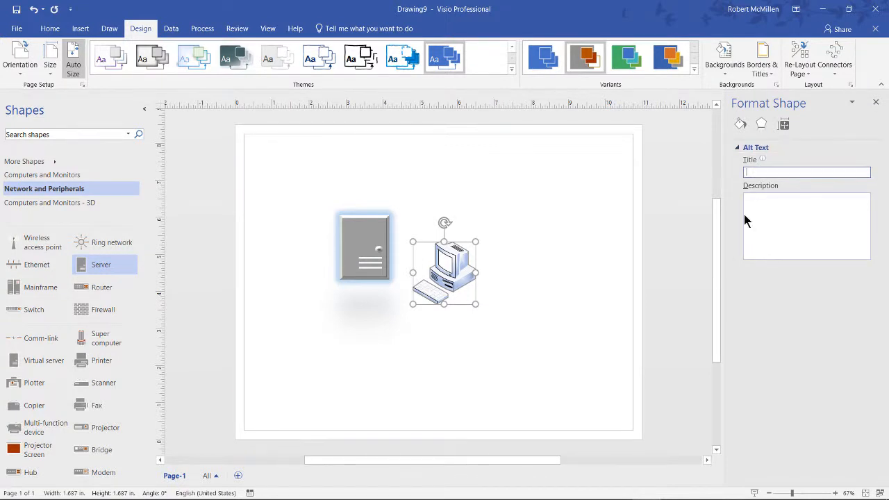
left_click(758, 225)
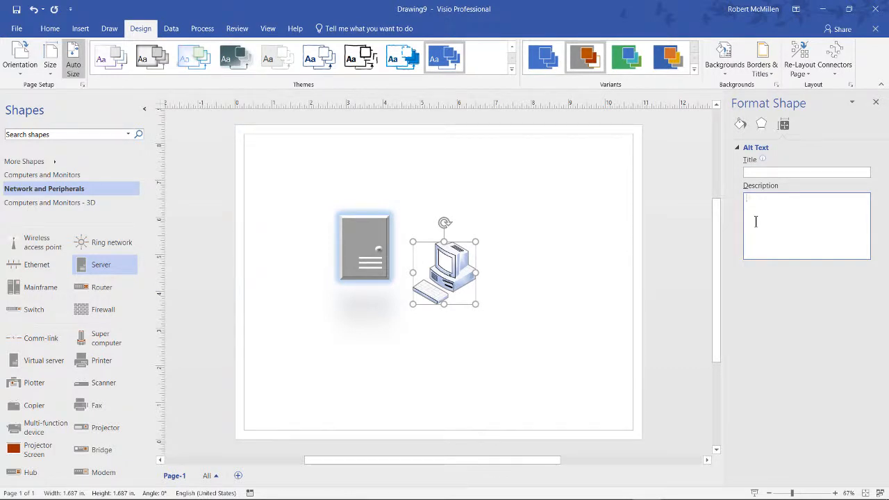
left_click(761, 123)
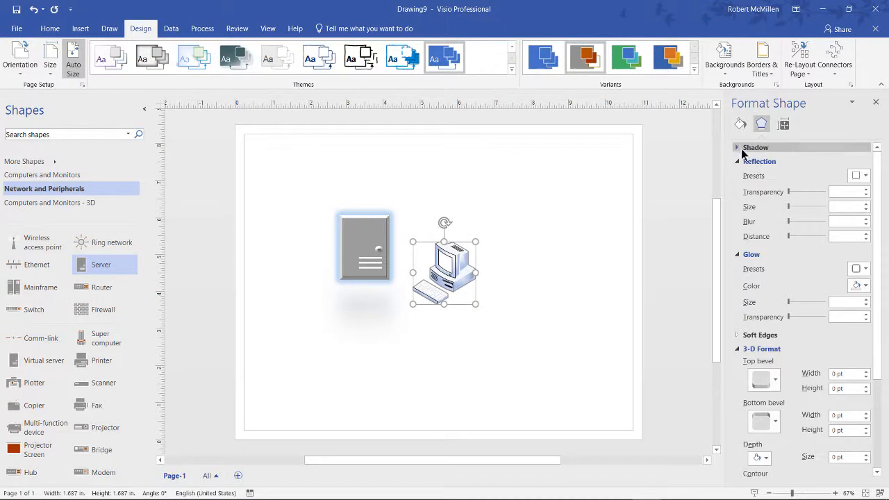
Apply a soft centred shadow preset to the PC with 9 pt blur and 0 pt distance
left_click(756, 147)
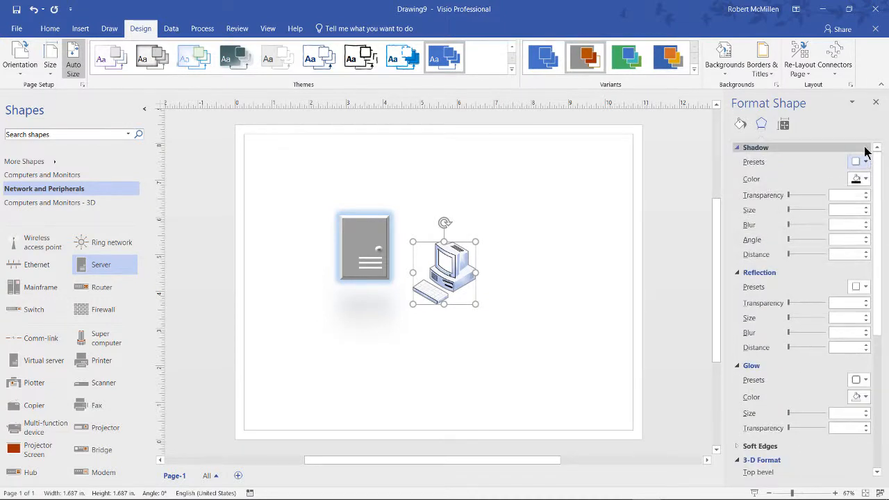
left_click(855, 161)
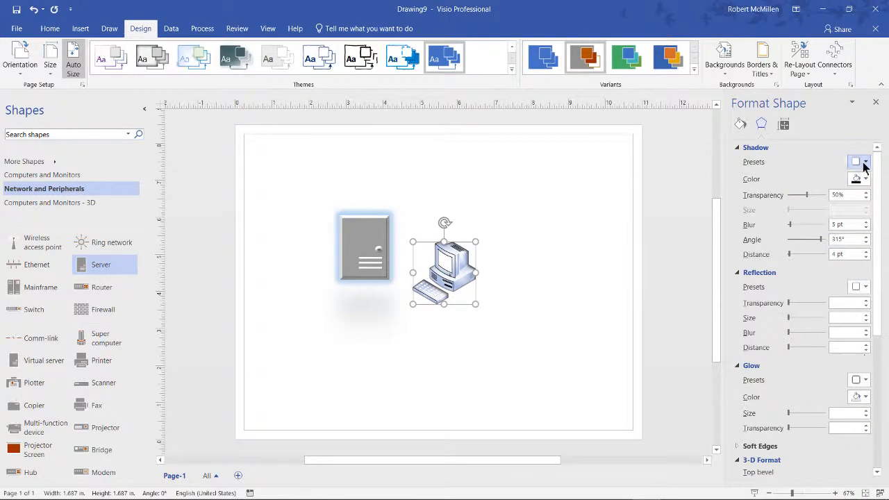
left_click(865, 162)
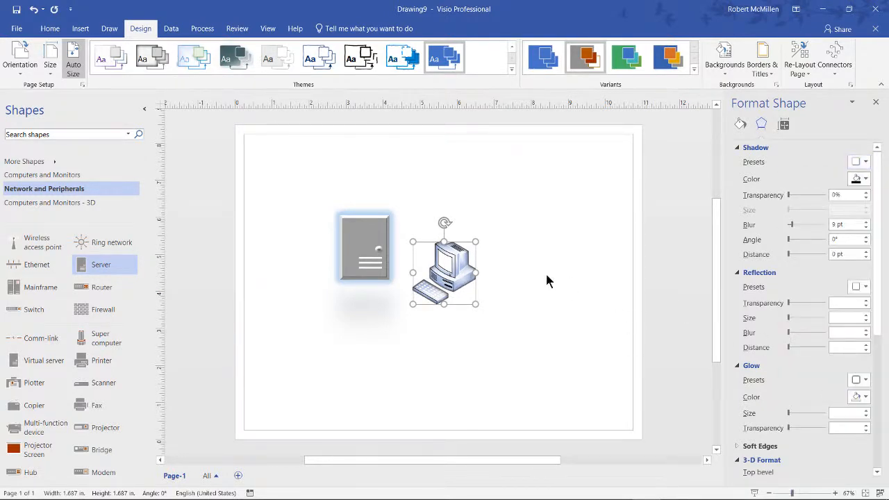
left_click(548, 281)
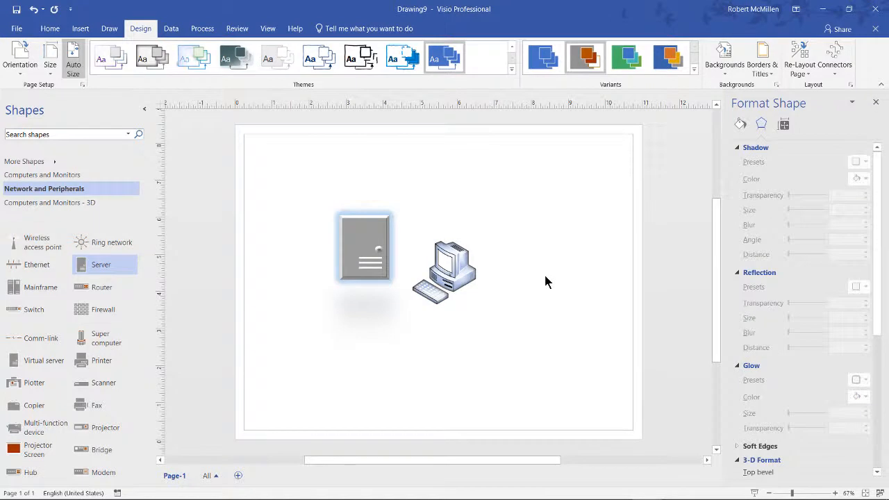